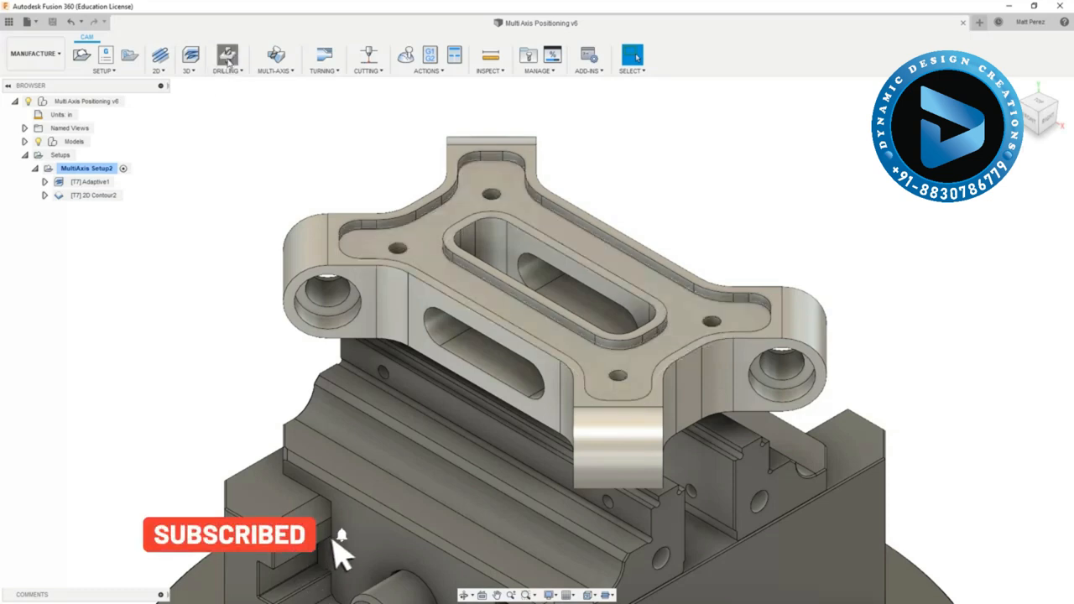
Step: Start a new 2D Pocket operation from the Milling toolbar
click(227, 55)
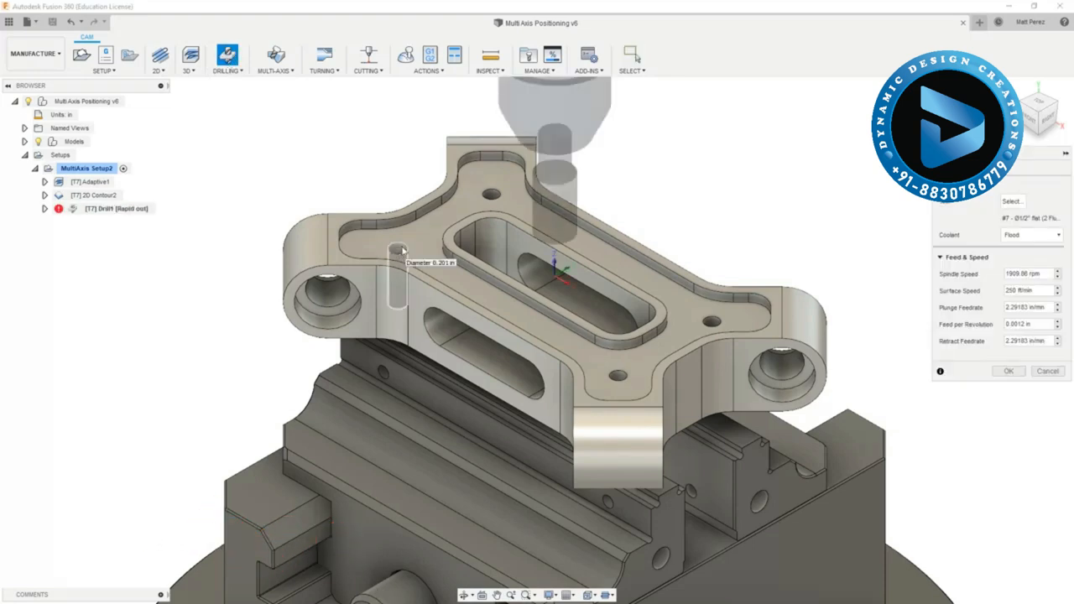
mouse_move(601, 220)
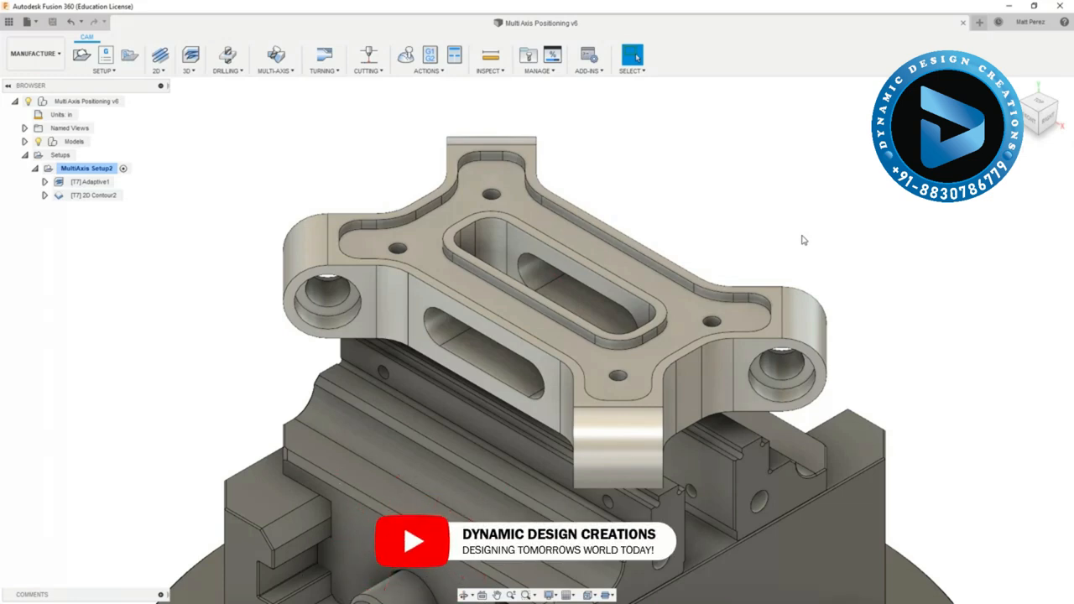
mouse_move(247, 154)
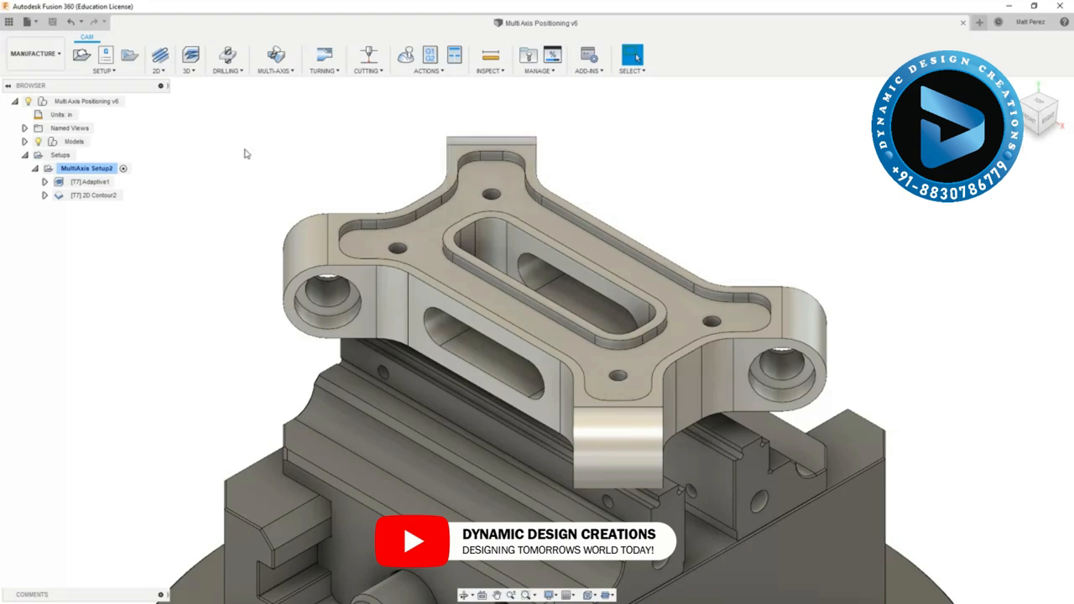
click(159, 57)
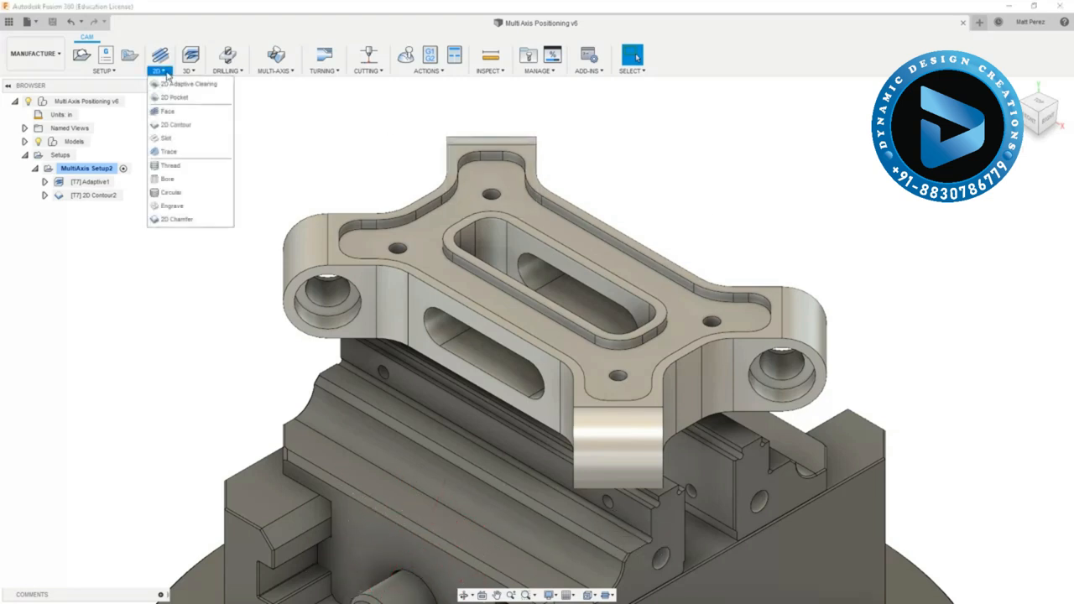
mouse_move(174, 97)
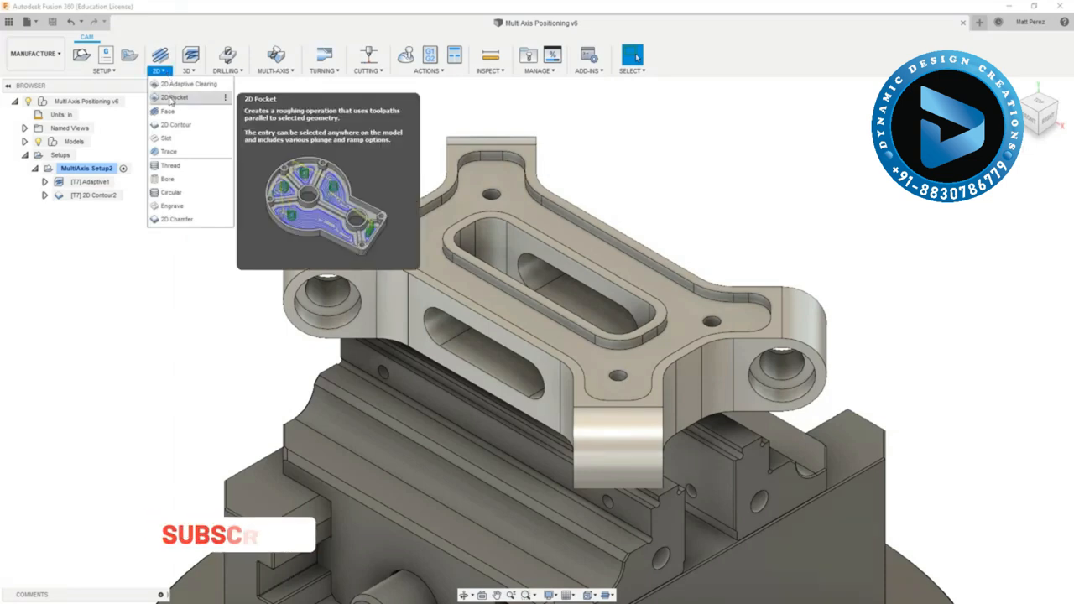
click(175, 98)
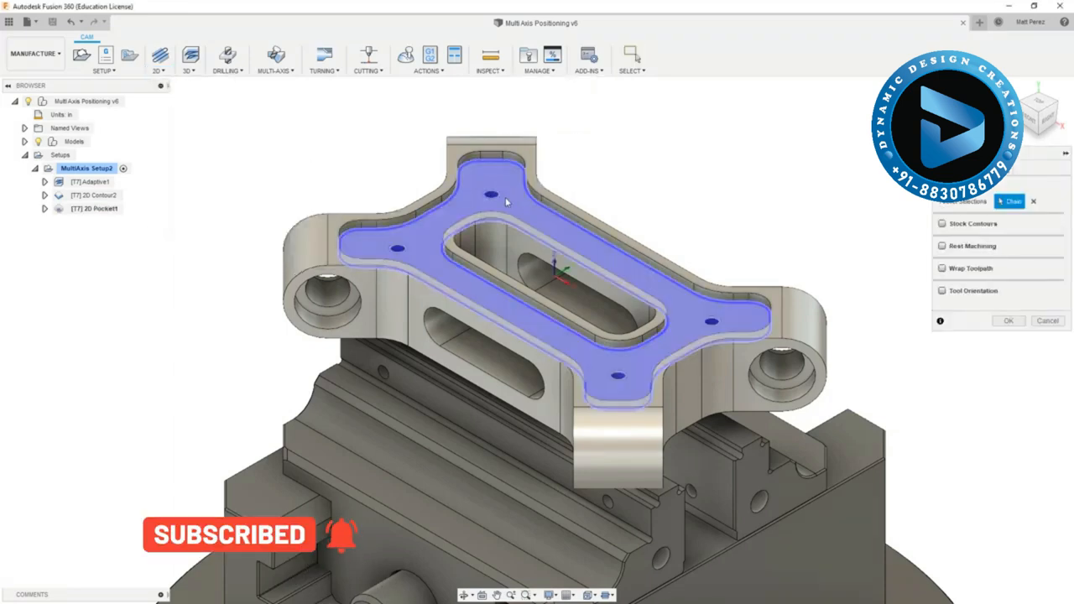
Step: Select the raised top pocket face around the slot as the pocket geometry
click(712, 323)
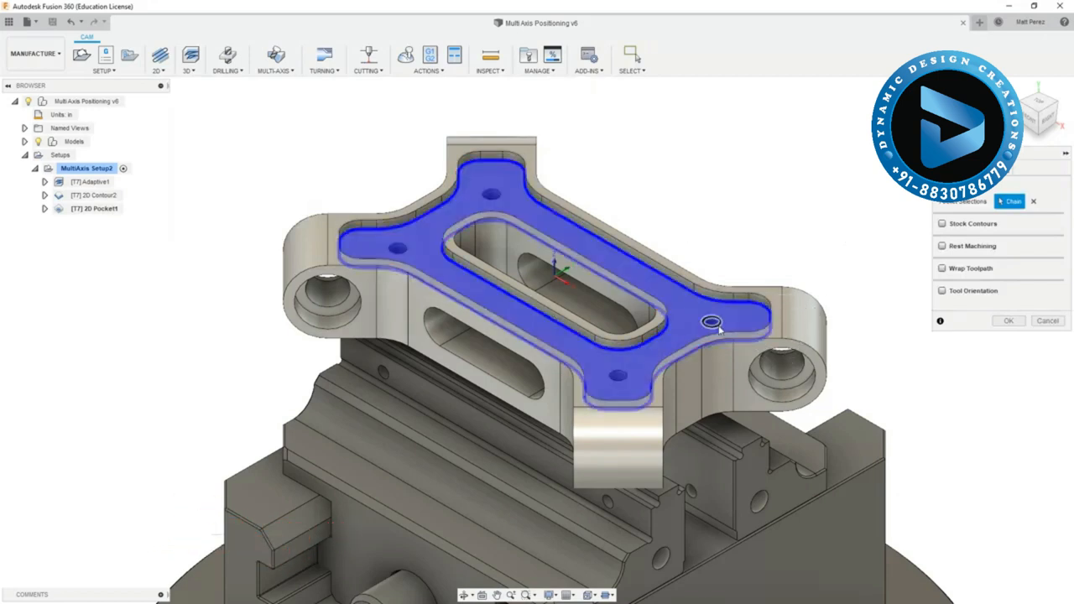
click(712, 322)
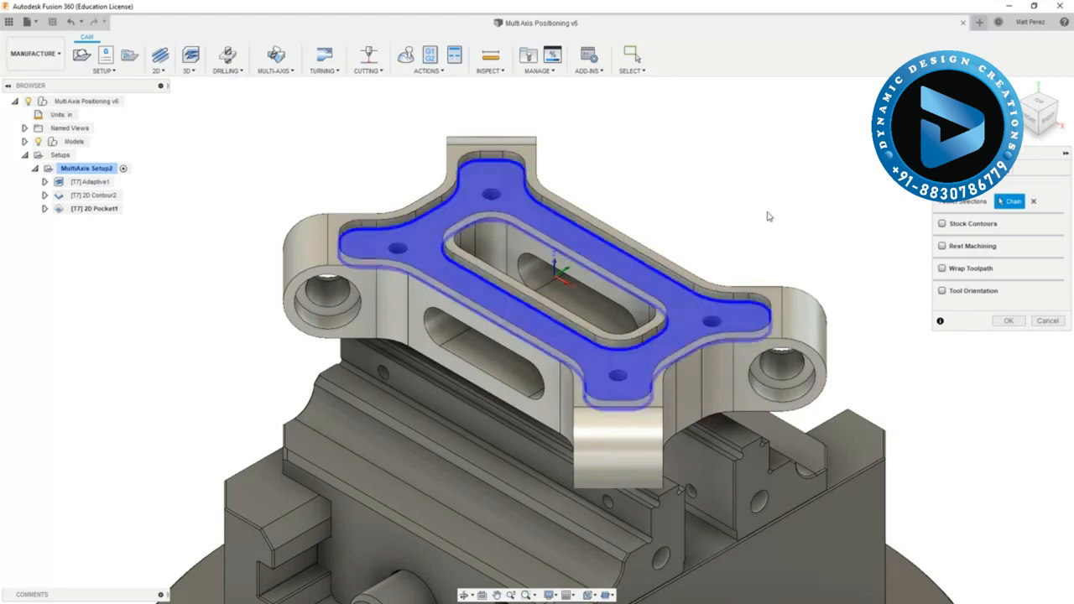
mouse_move(767, 218)
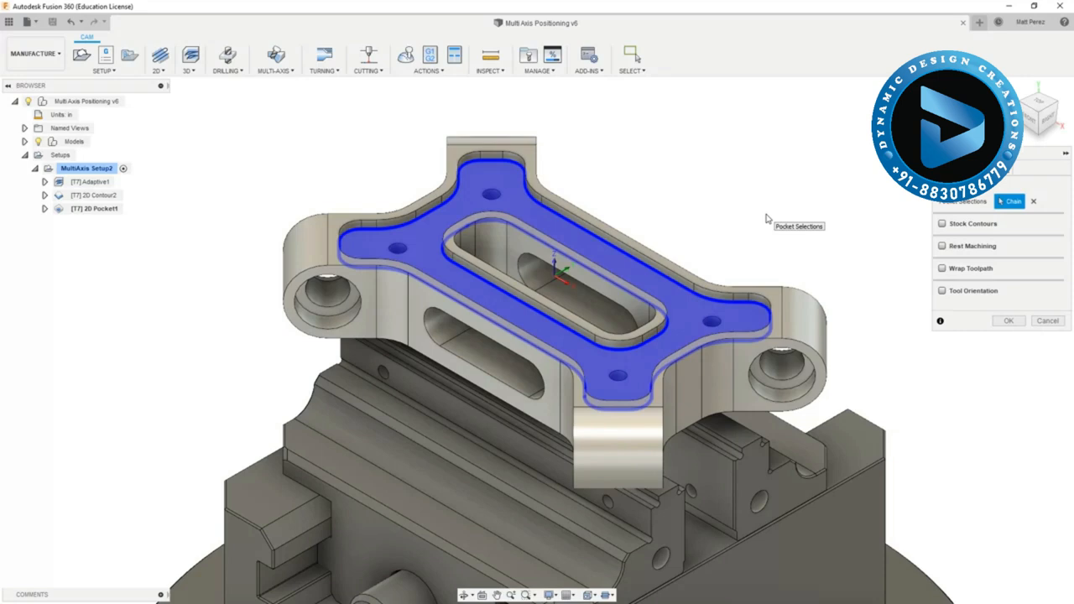
mouse_move(883, 279)
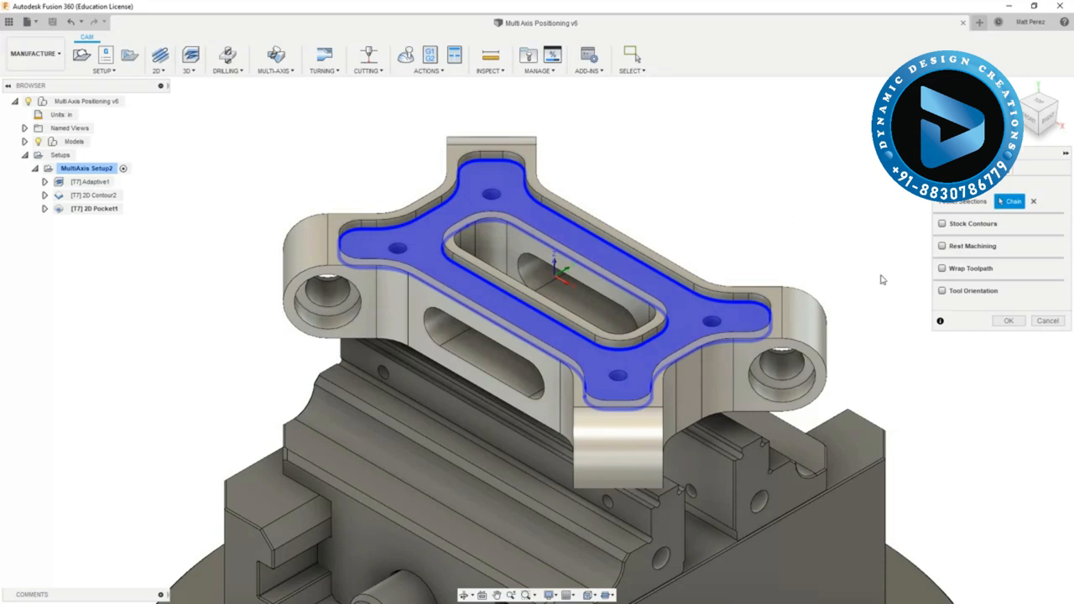
click(972, 245)
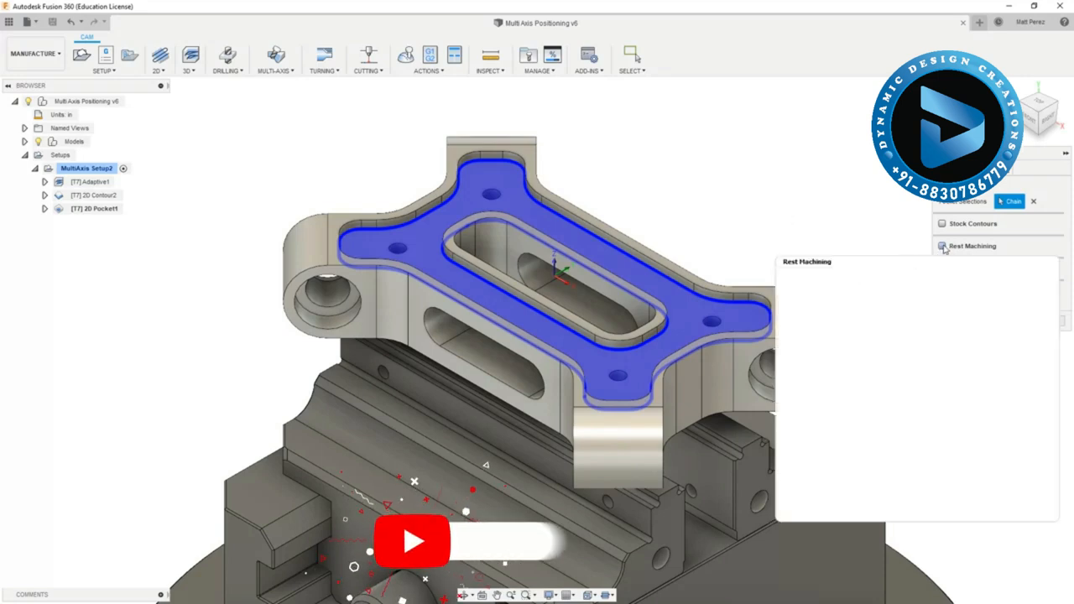
Step: Show the Tool settings with feed-and-speed values for the 2D pocket
click(942, 245)
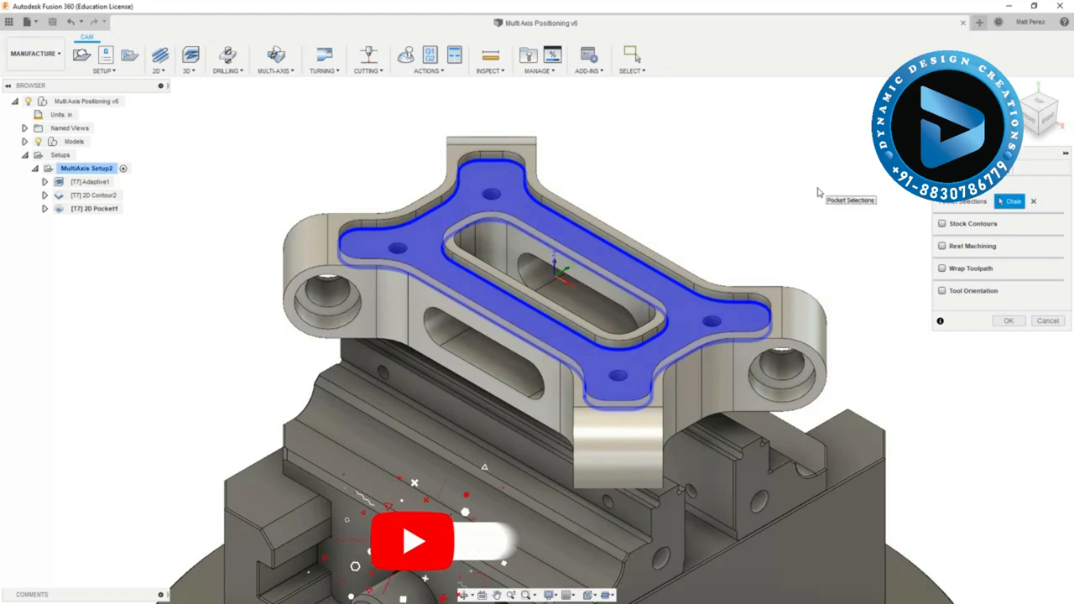
mouse_move(809, 198)
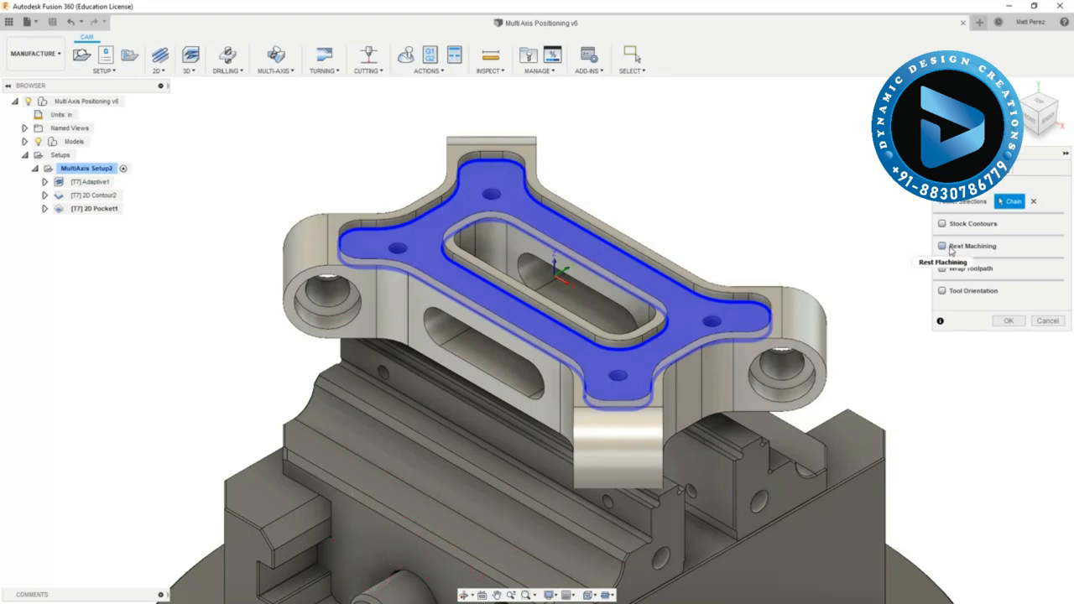
mouse_move(972, 246)
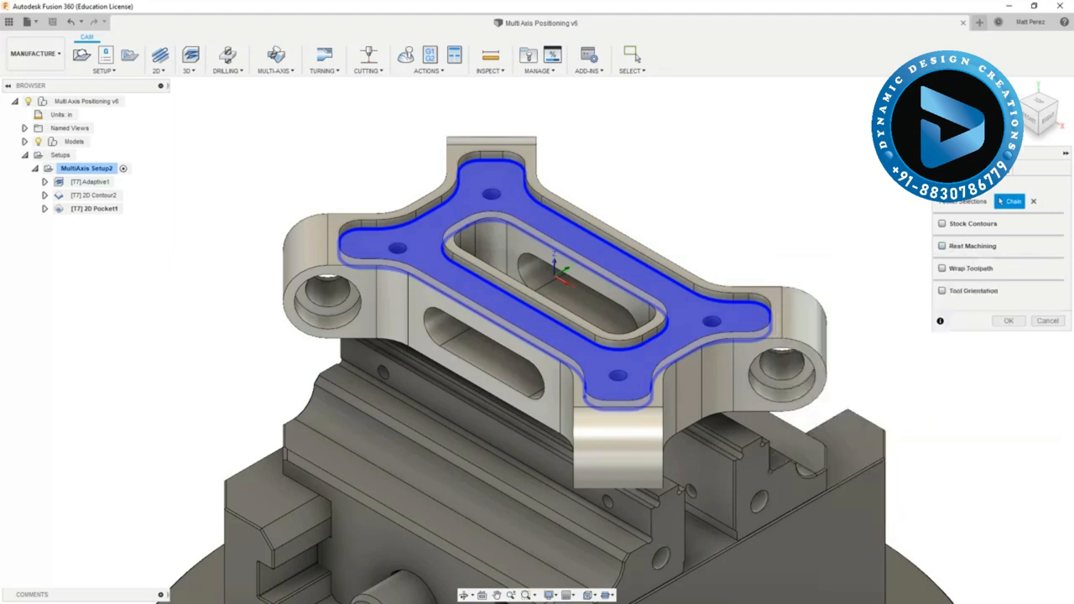
click(1011, 201)
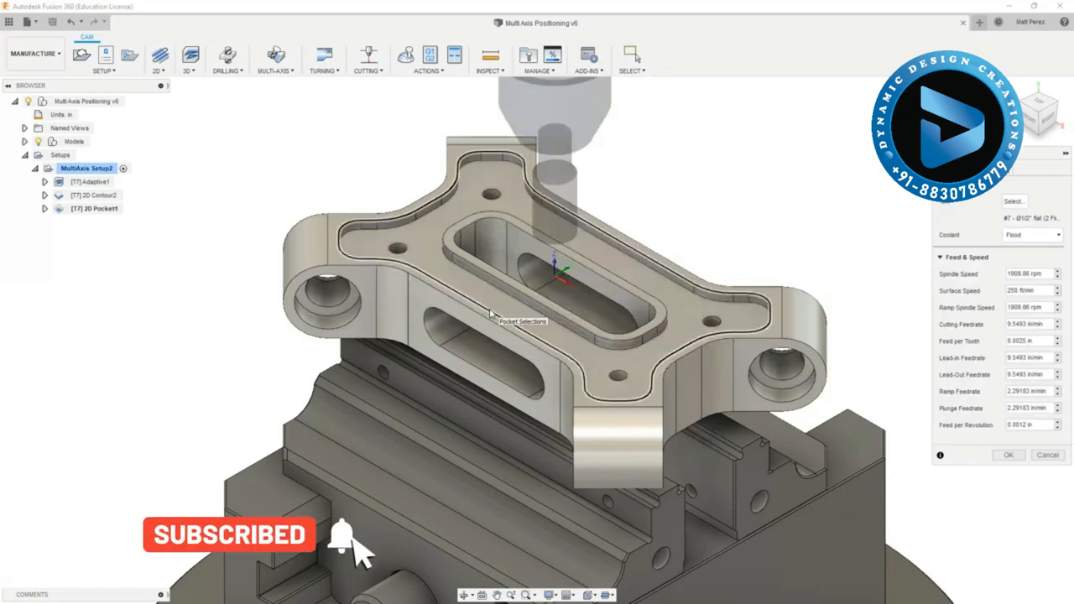
Step: Pick the #7 1/2" four-flute flat end mill from the CADCAM Multi Axis Tool Library
click(1014, 202)
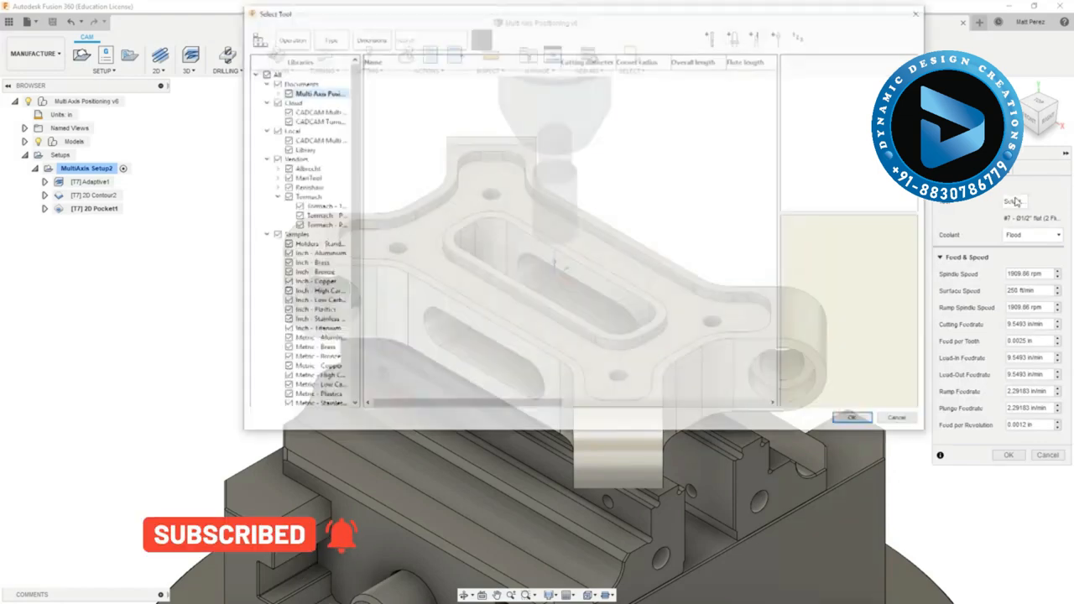
click(316, 111)
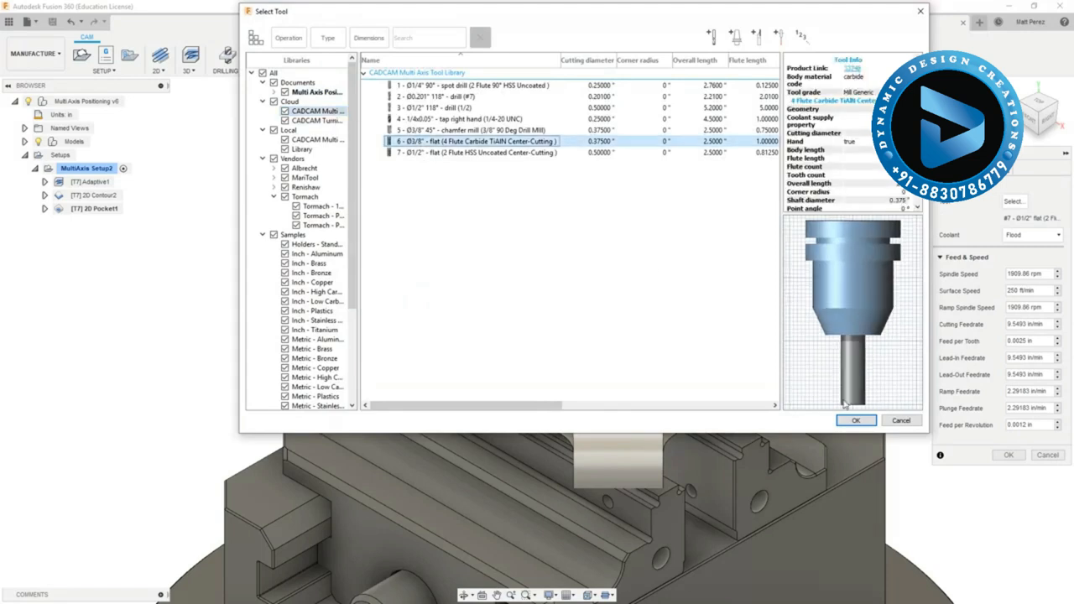
click(857, 420)
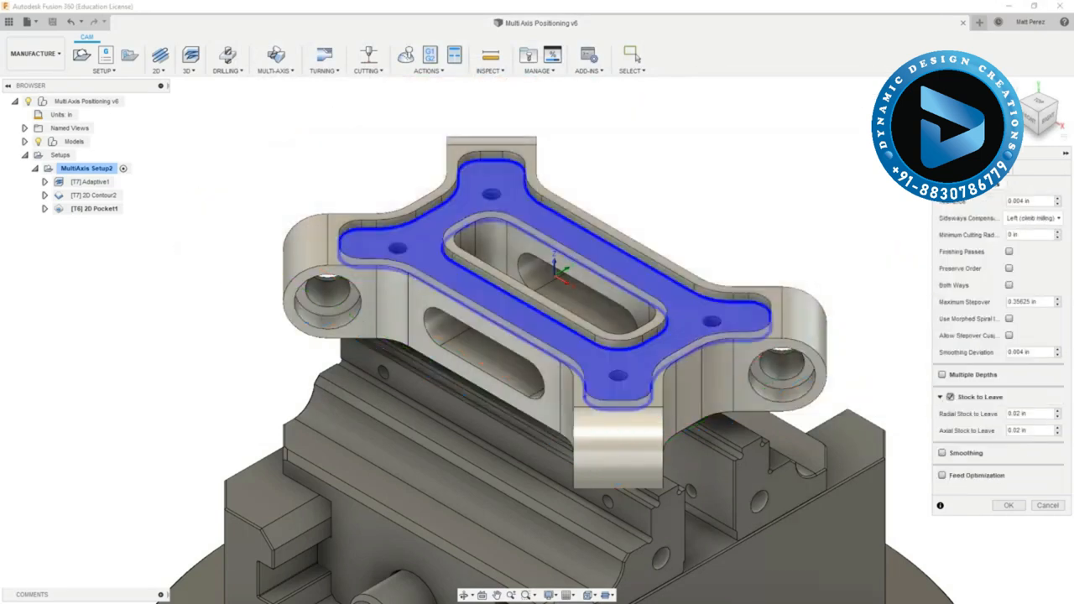
Step: Enable finishing passes and morphed spiral machining, then generate the 2D pocket toolpath
click(943, 396)
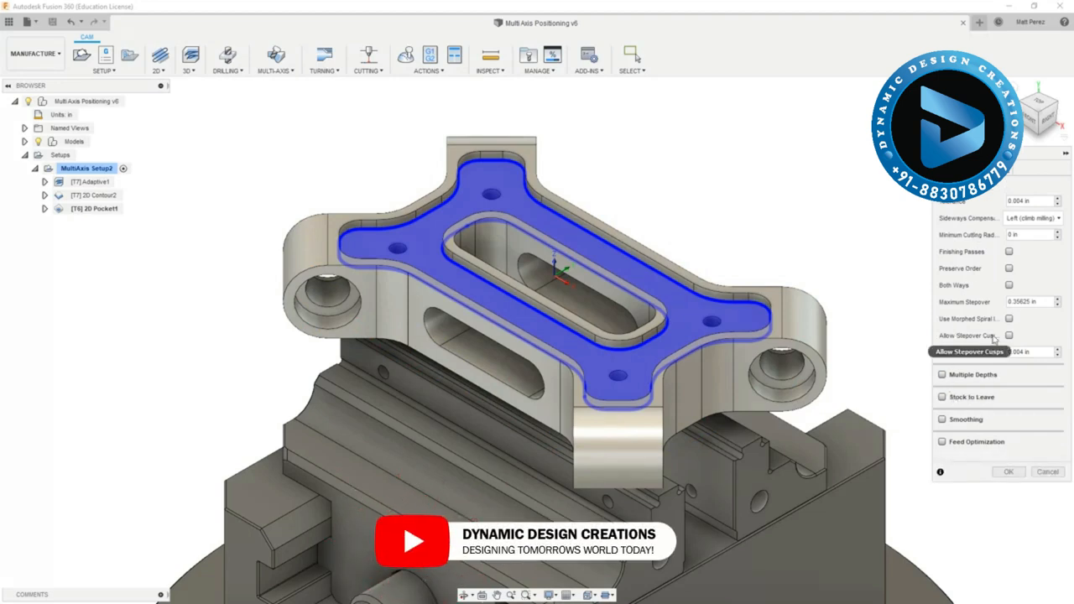
click(1011, 269)
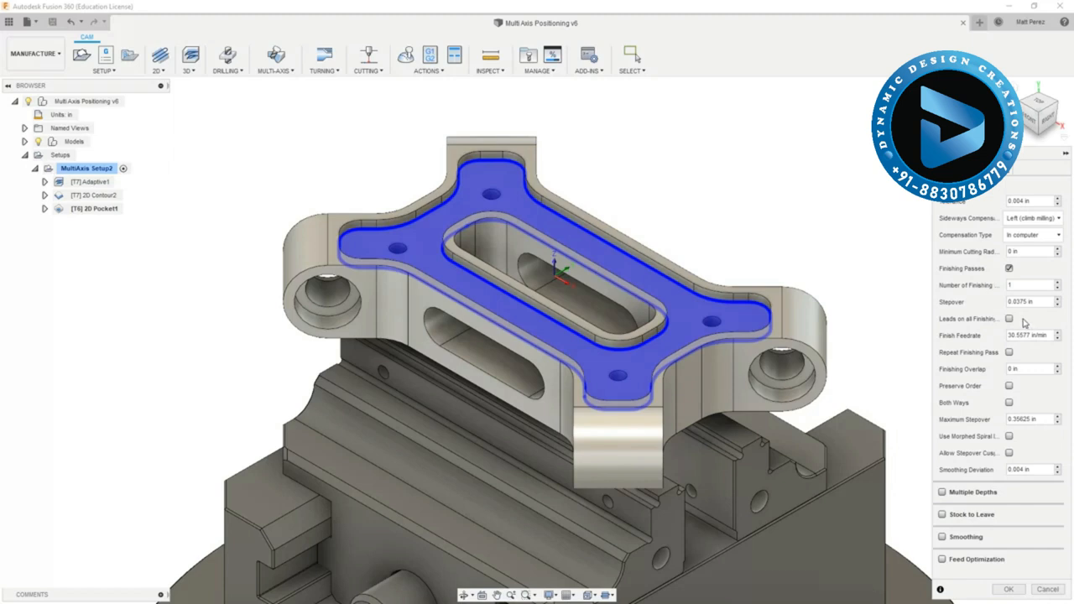
click(1011, 403)
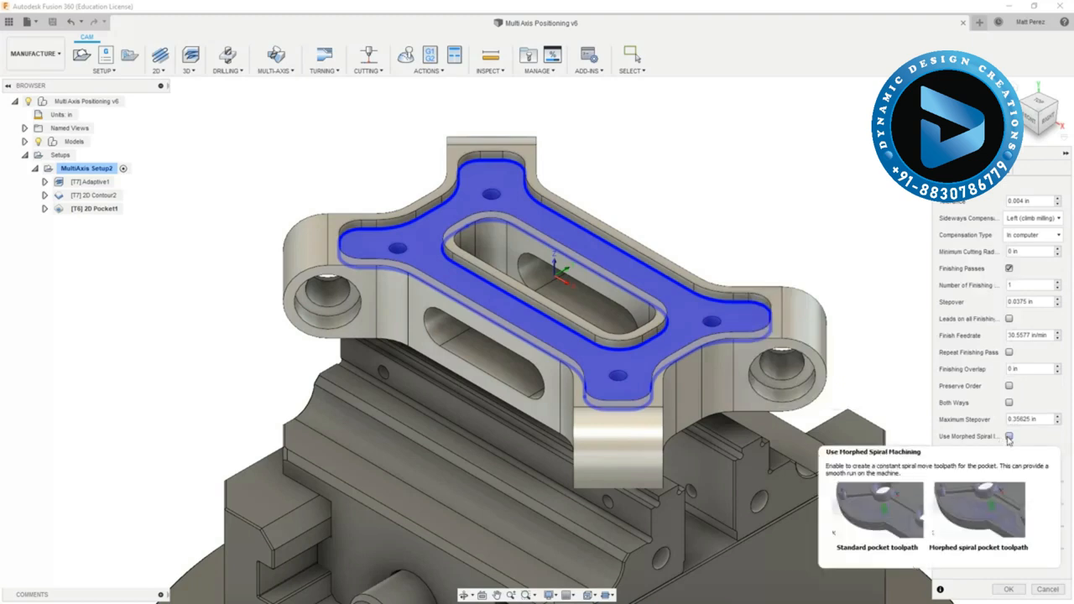
click(1011, 437)
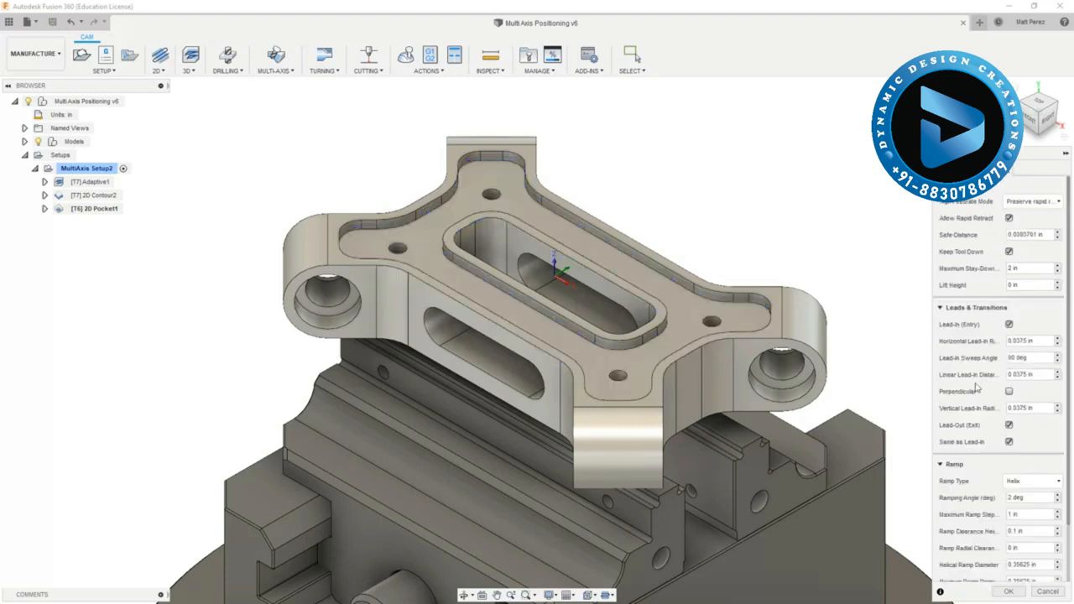
mouse_move(1010, 591)
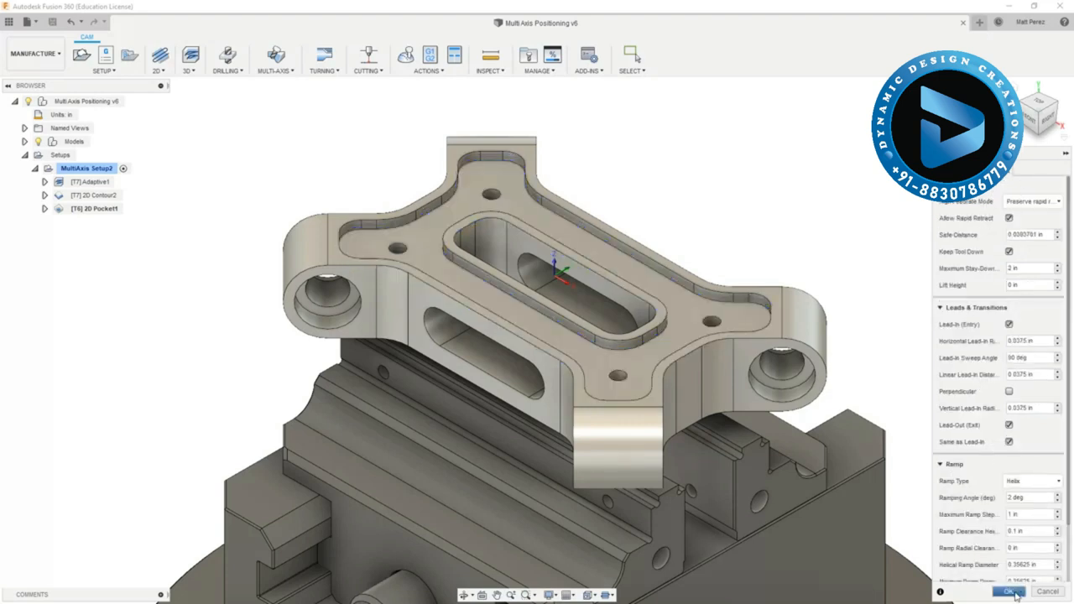
click(1007, 593)
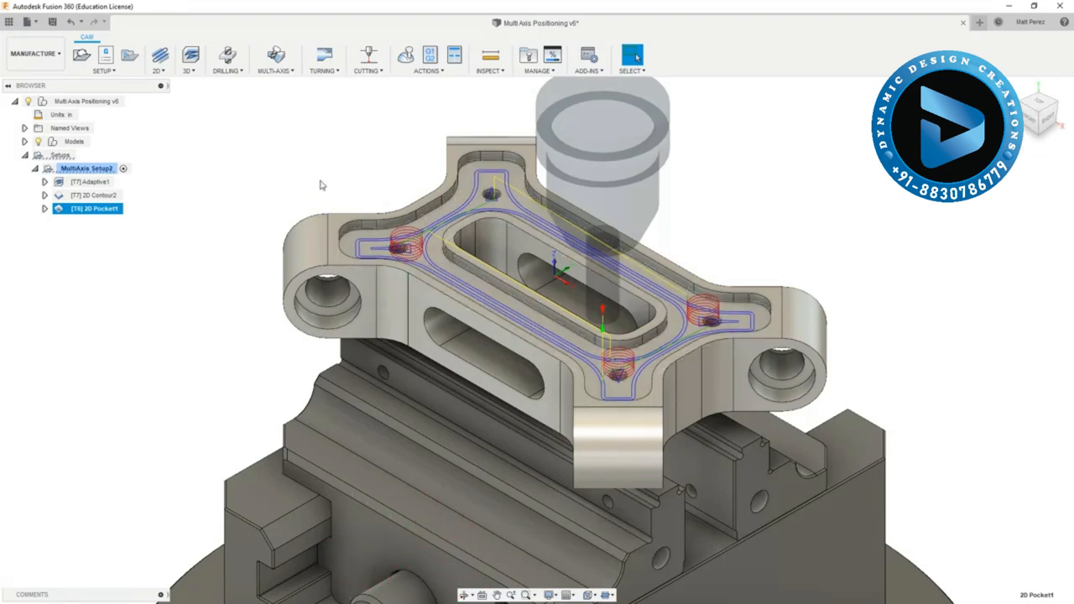
Step: Start a new 2D Adaptive Clearing operation from the 2D dropdown
click(158, 57)
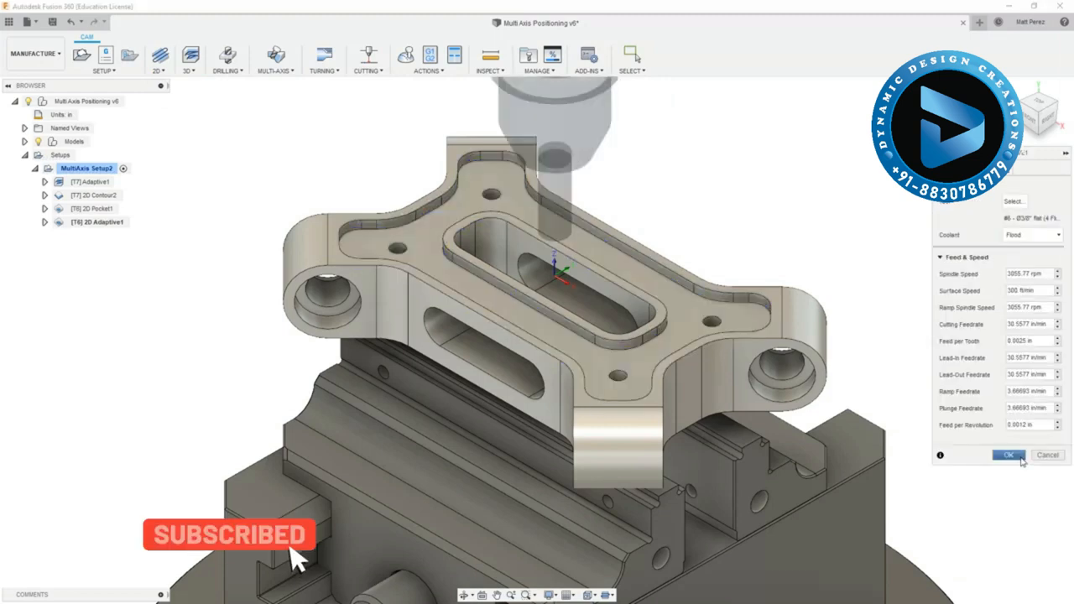
Step: Accept the default settings and generate the 2D Adaptive1 toolpath on the top pocket
click(1008, 455)
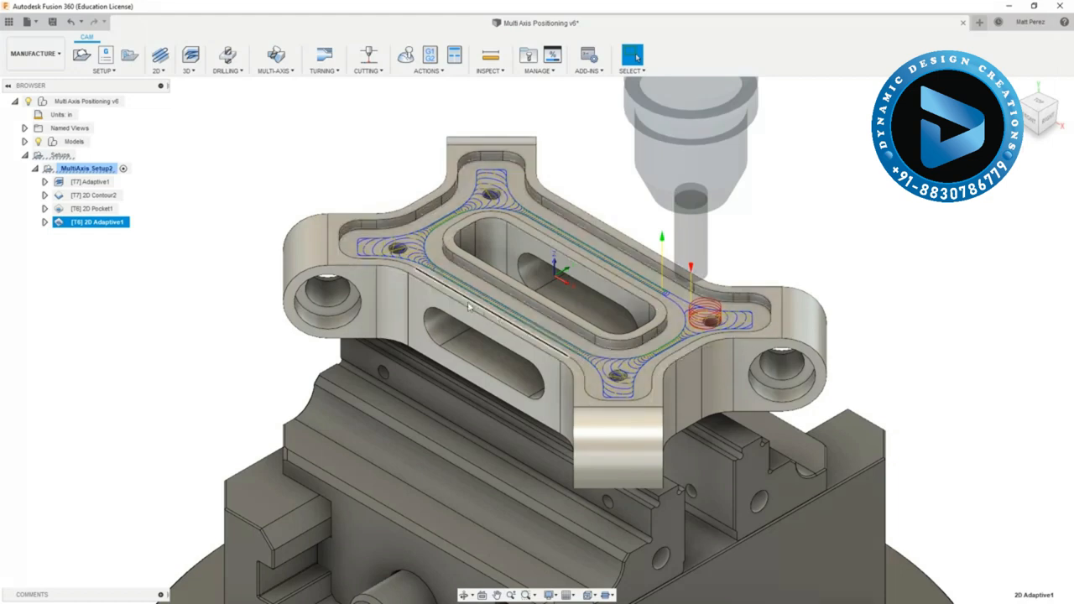
mouse_move(97, 221)
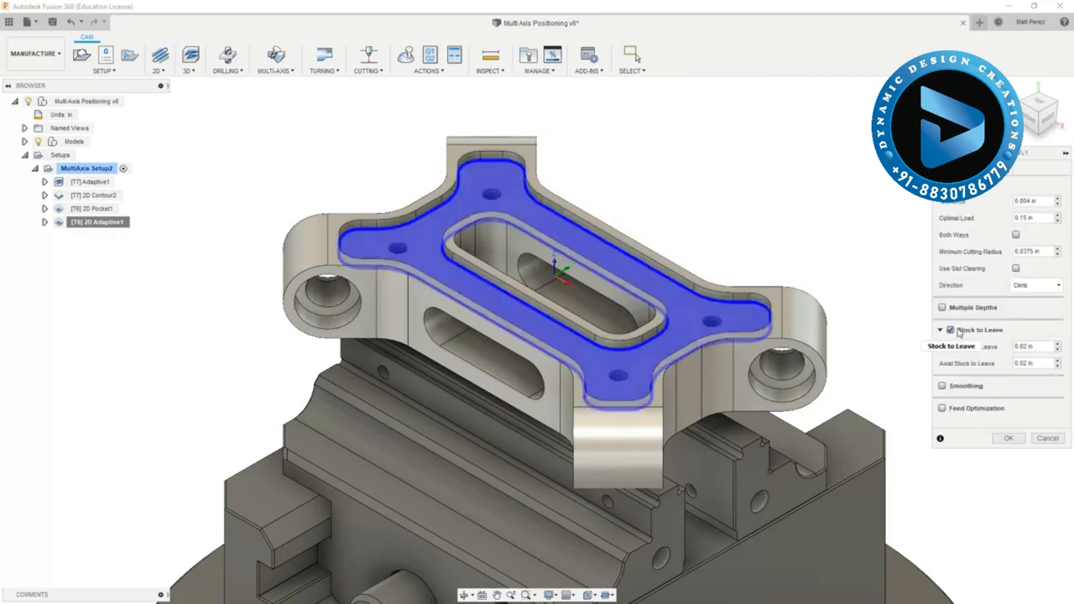
Step: Switch off Stock to Leave on 2D Adaptive1 and regenerate its toolpath
click(944, 329)
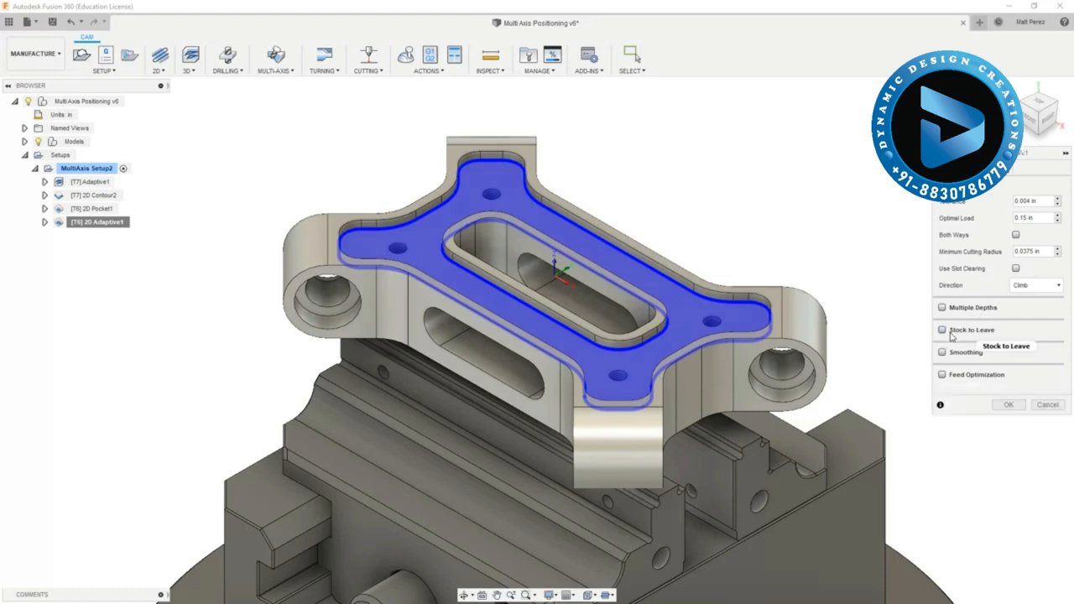
mouse_move(1000, 294)
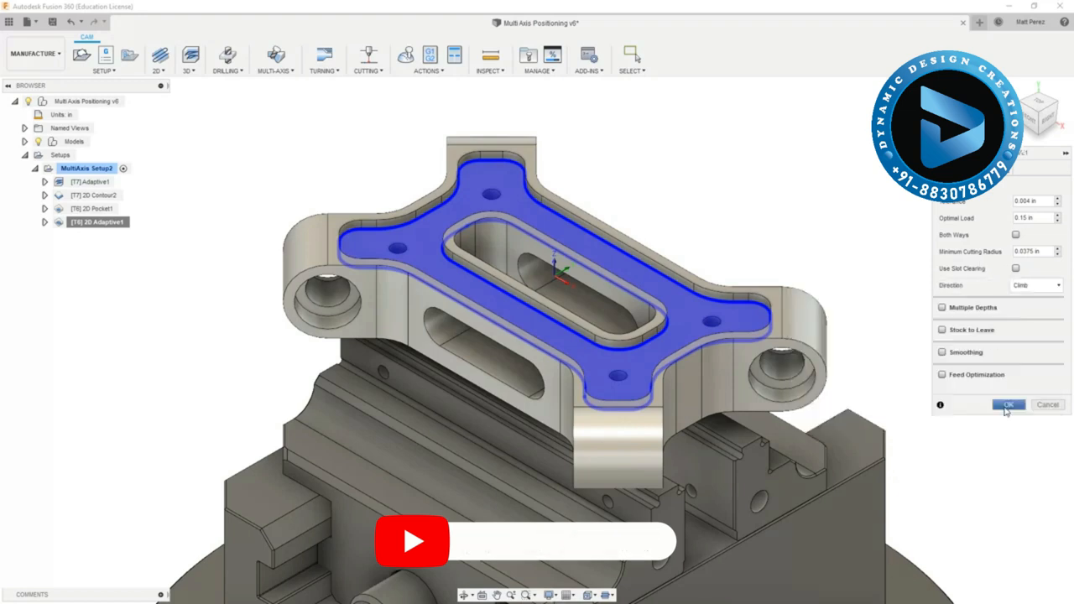
click(1007, 405)
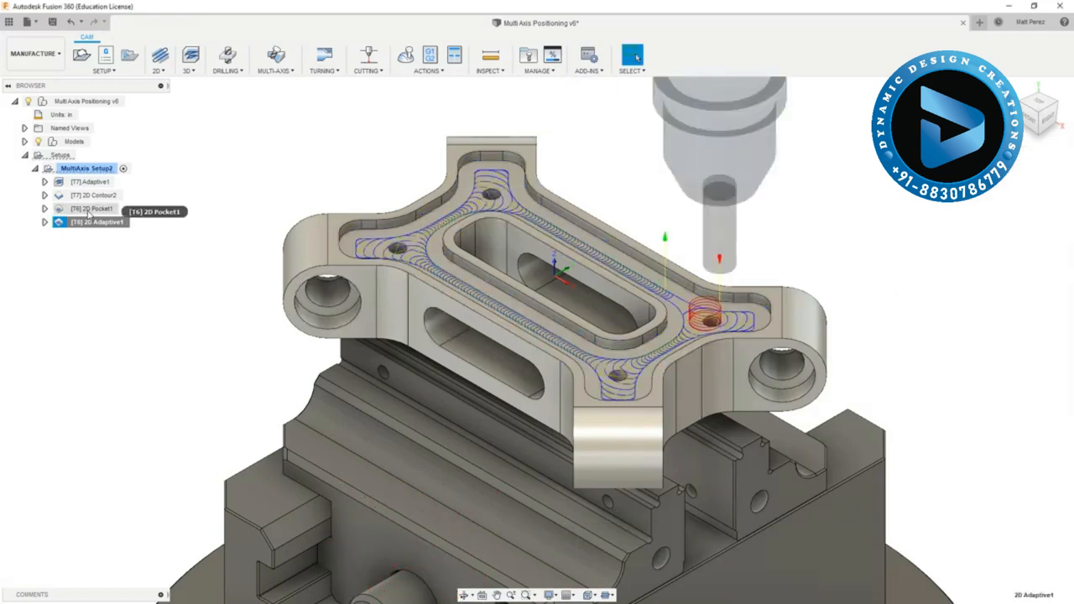
Step: Delete 2D Pocket1 from the setup and launch the machining simulation
right_click(92, 208)
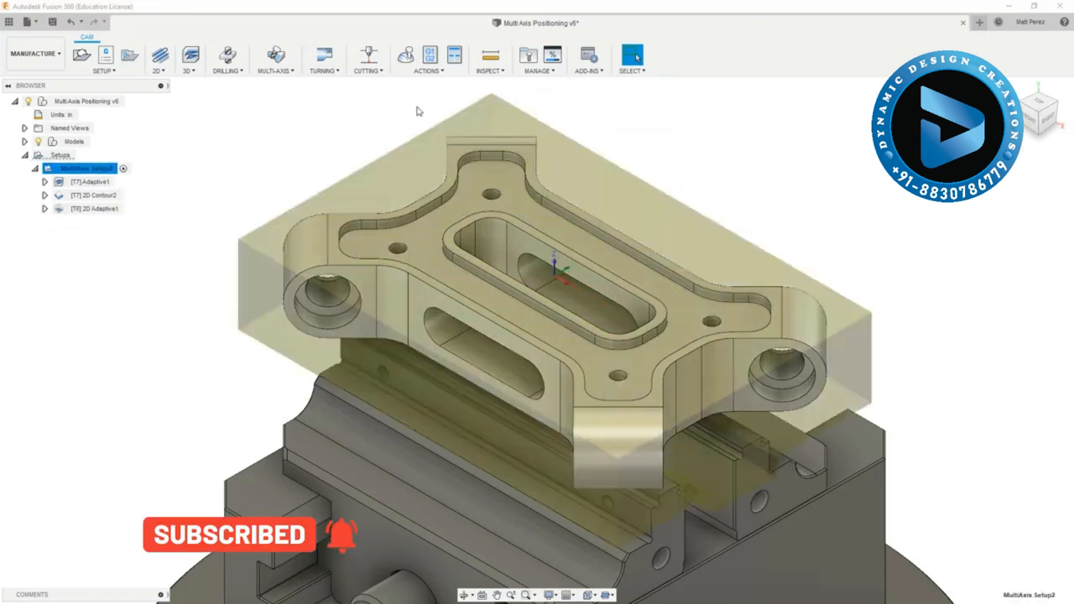
click(407, 53)
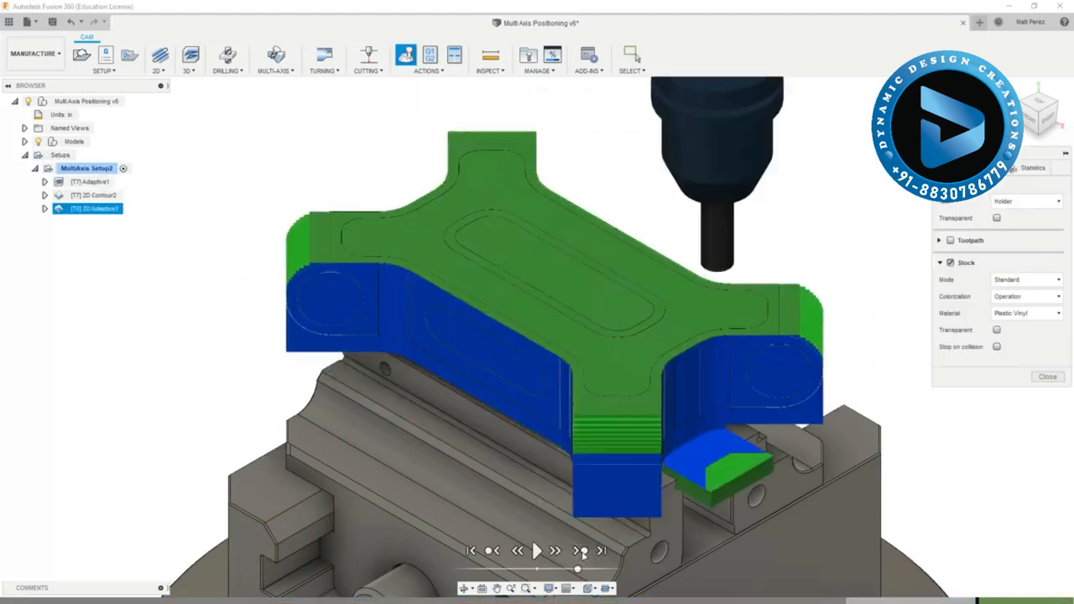
Step: Play the stock simulation of the adaptive clearing, then close it
click(537, 551)
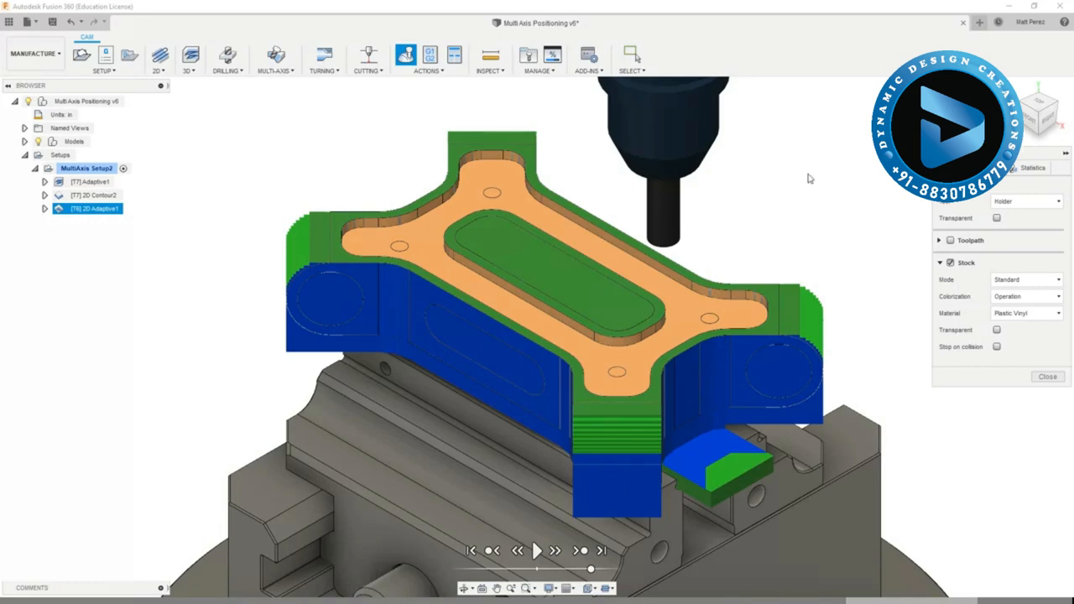
click(1047, 376)
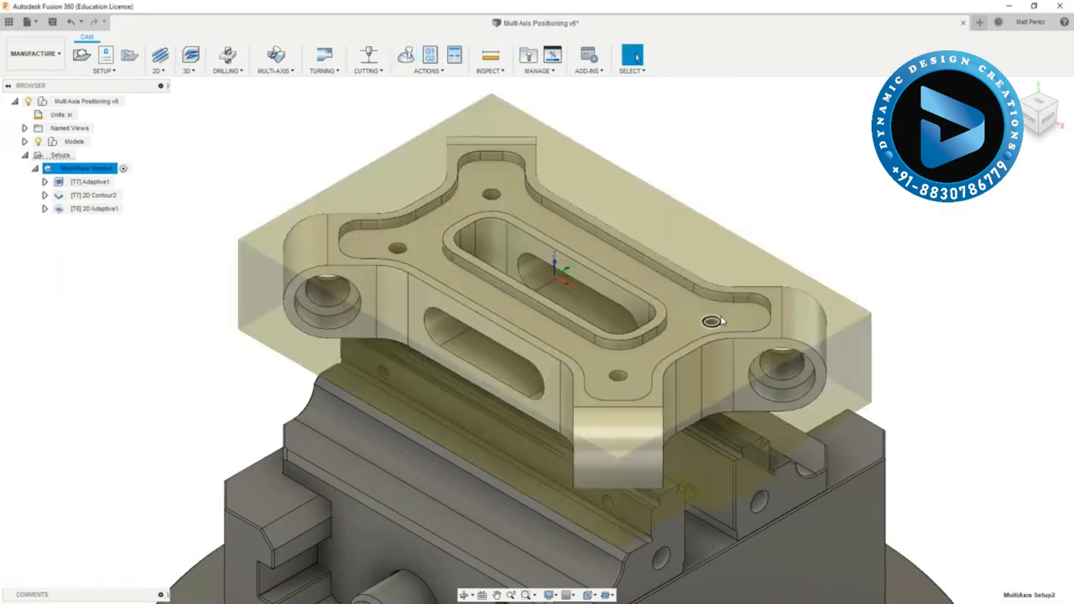
mouse_move(786, 154)
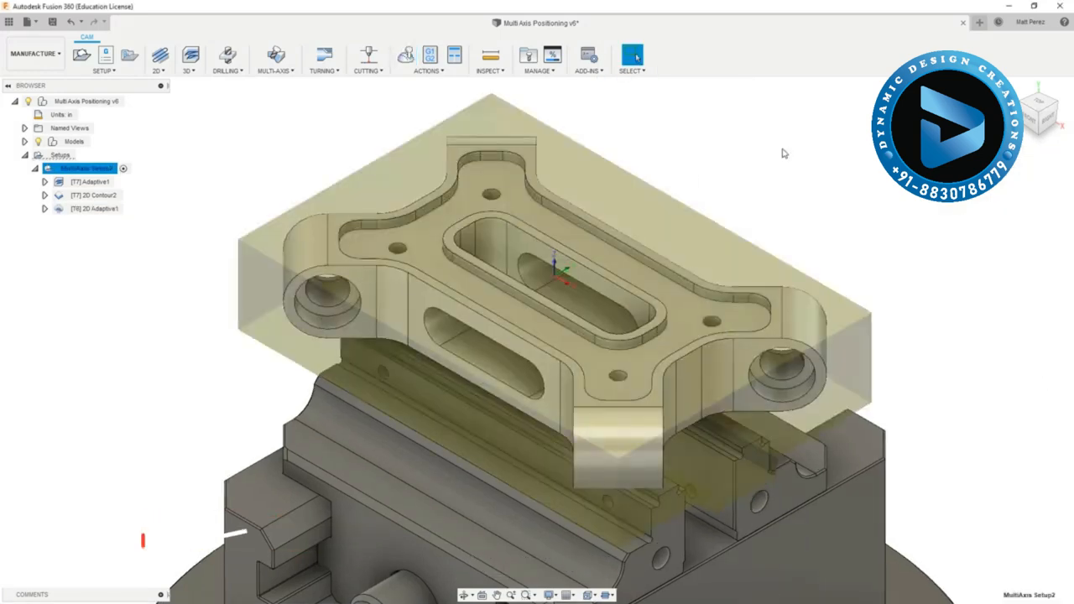